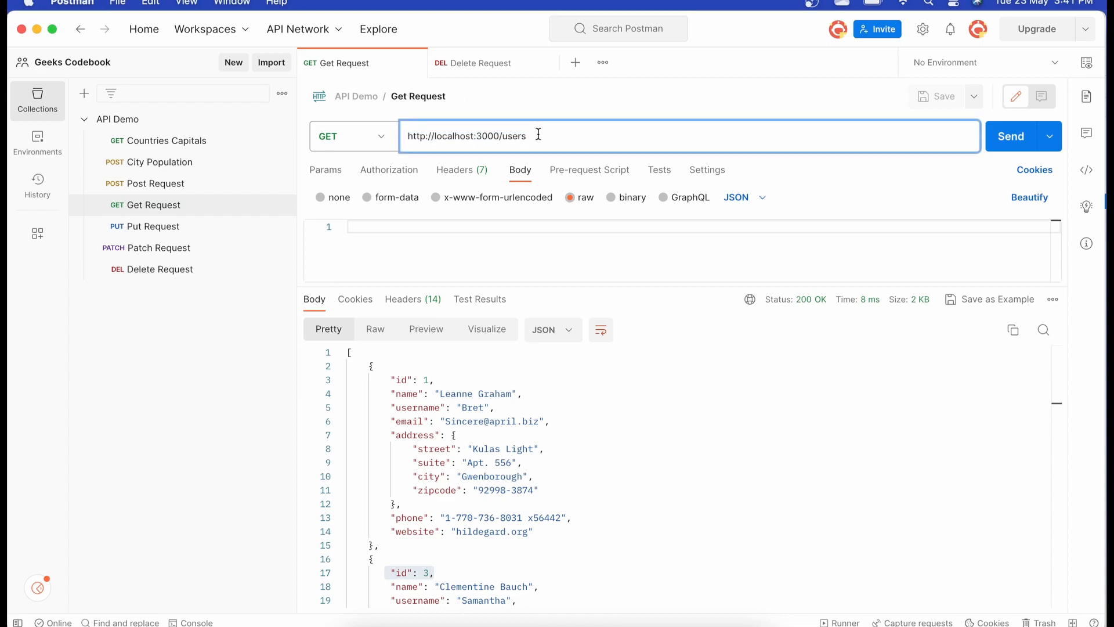
mouse_move(1010, 136)
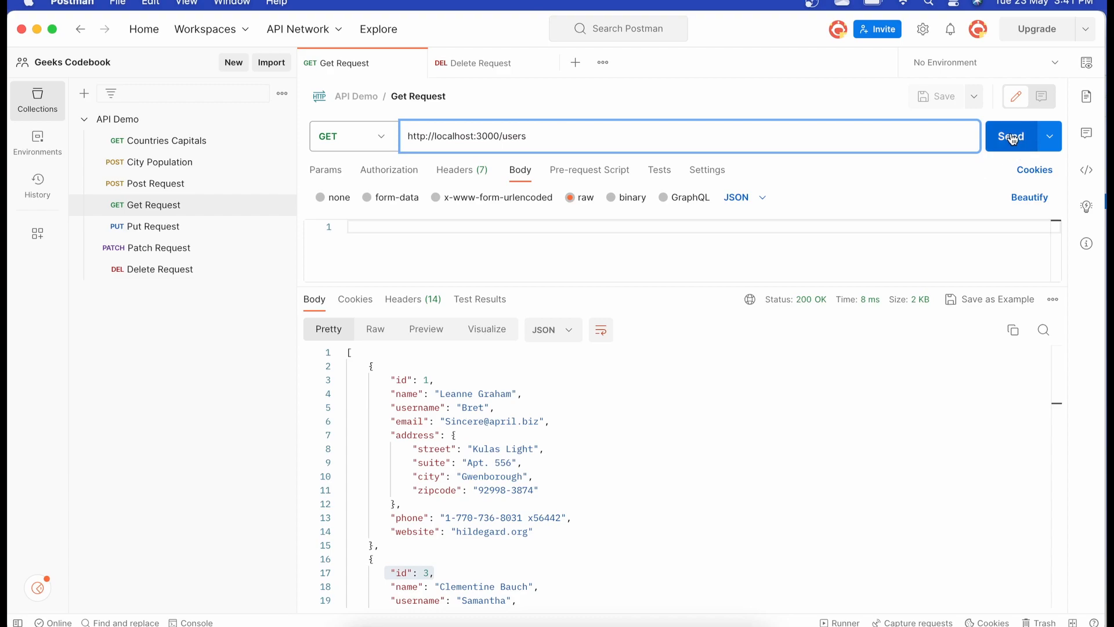
mouse_move(1011, 136)
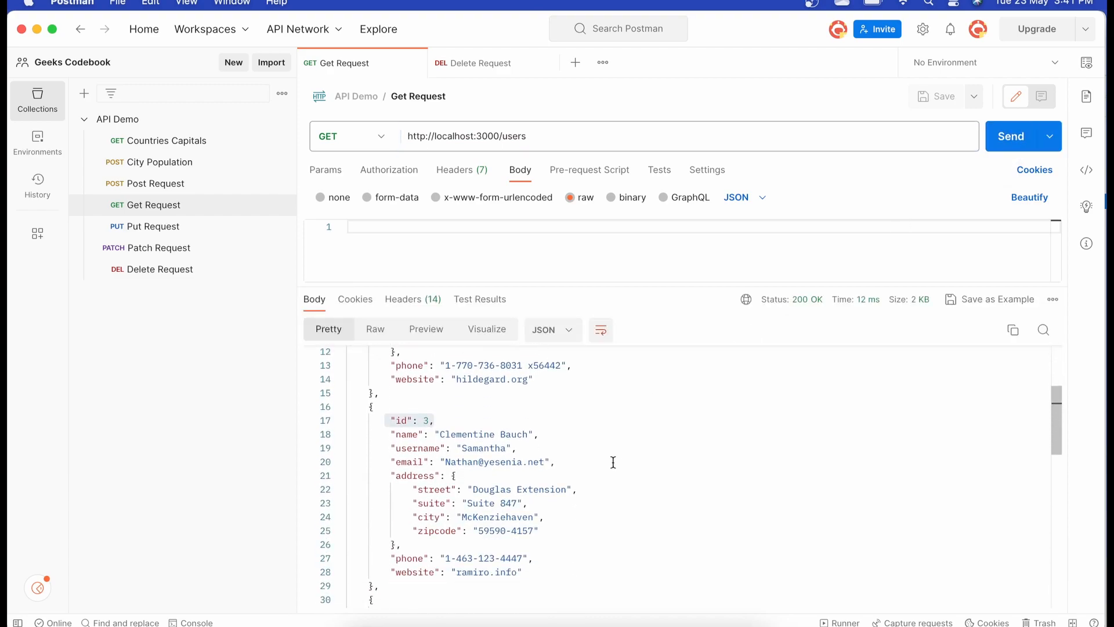
Check user 3 in the users list, then move to the DELETE localhost:3000/users/3 request
scroll("up", 3)
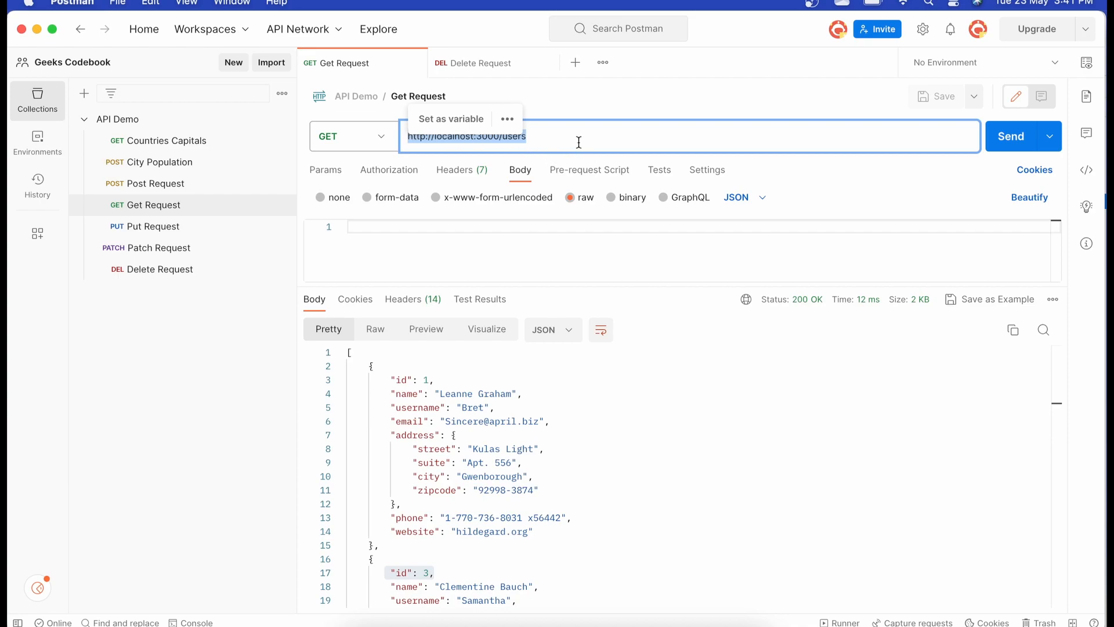
left_click(568, 136)
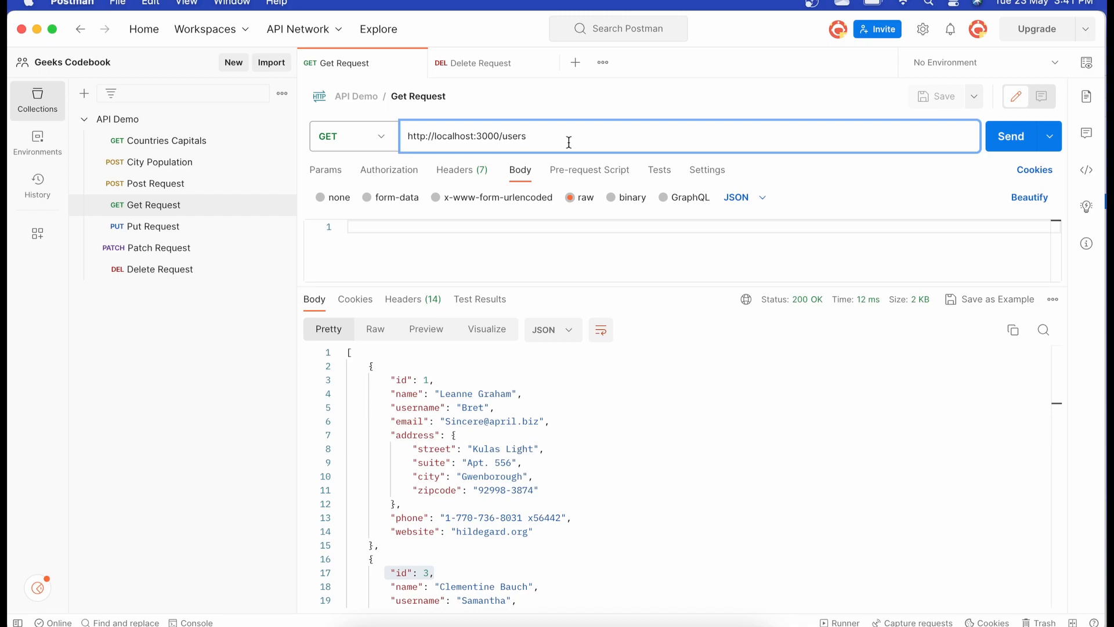
mouse_move(534, 136)
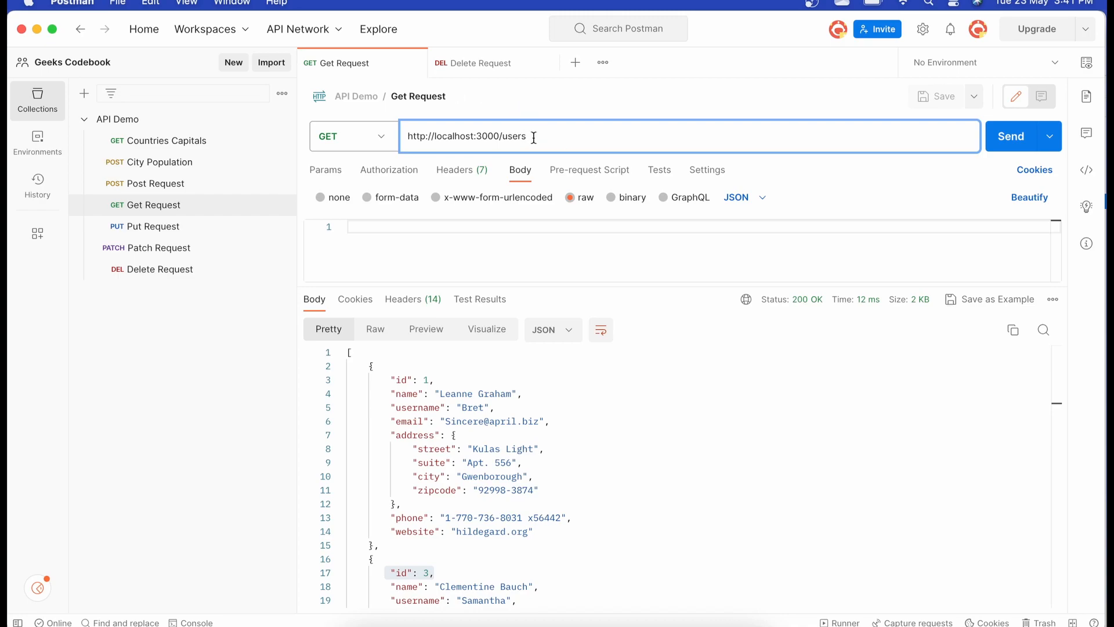
triple_click(466, 136)
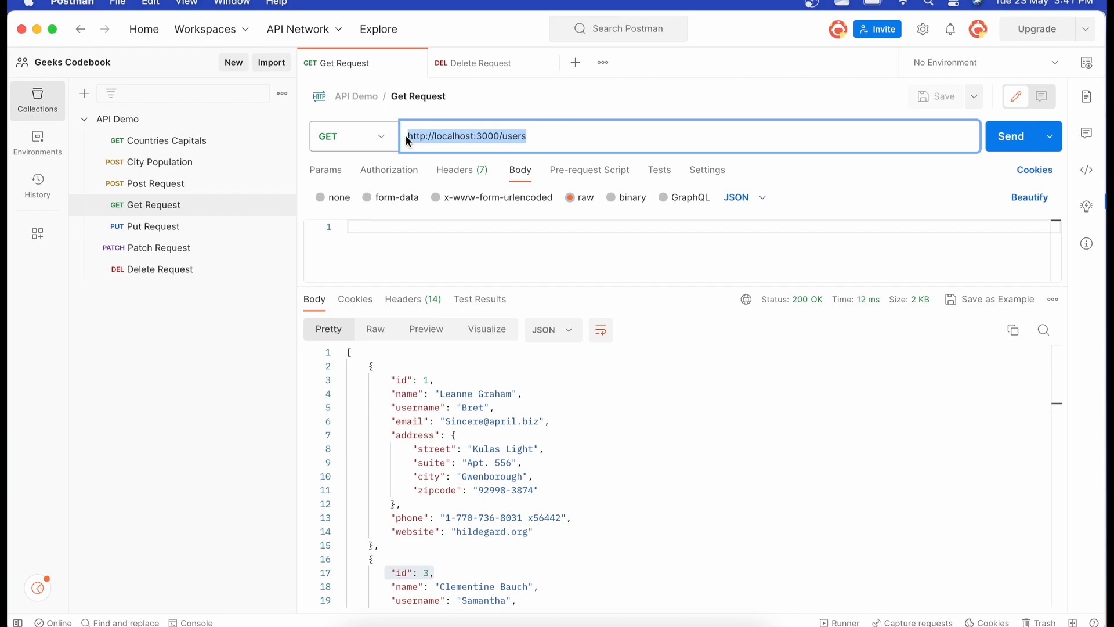
mouse_move(562, 123)
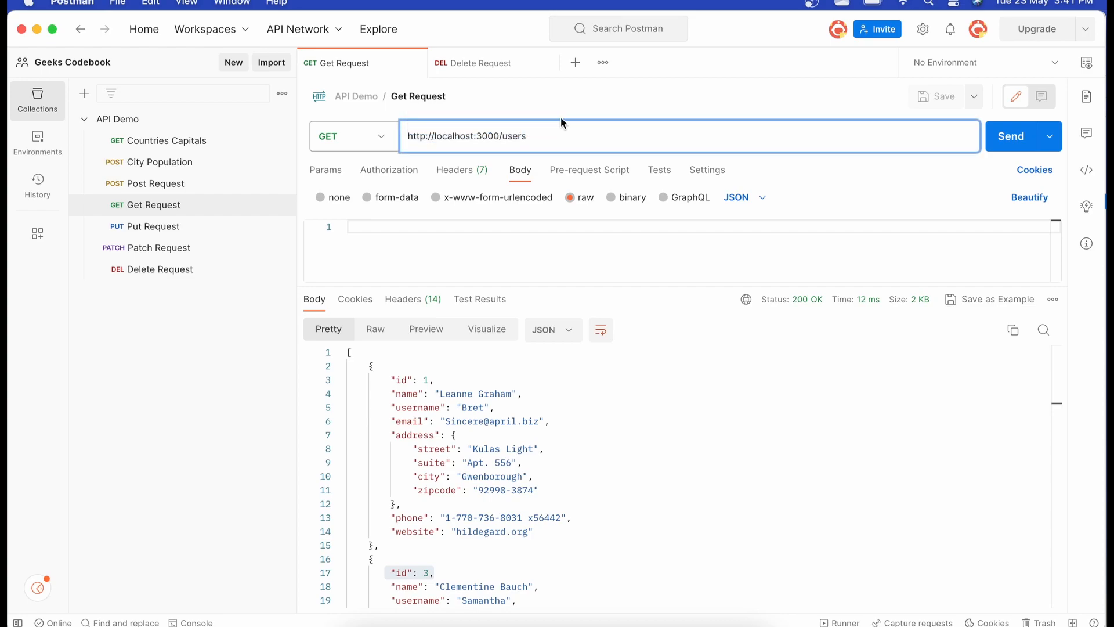
left_click(478, 62)
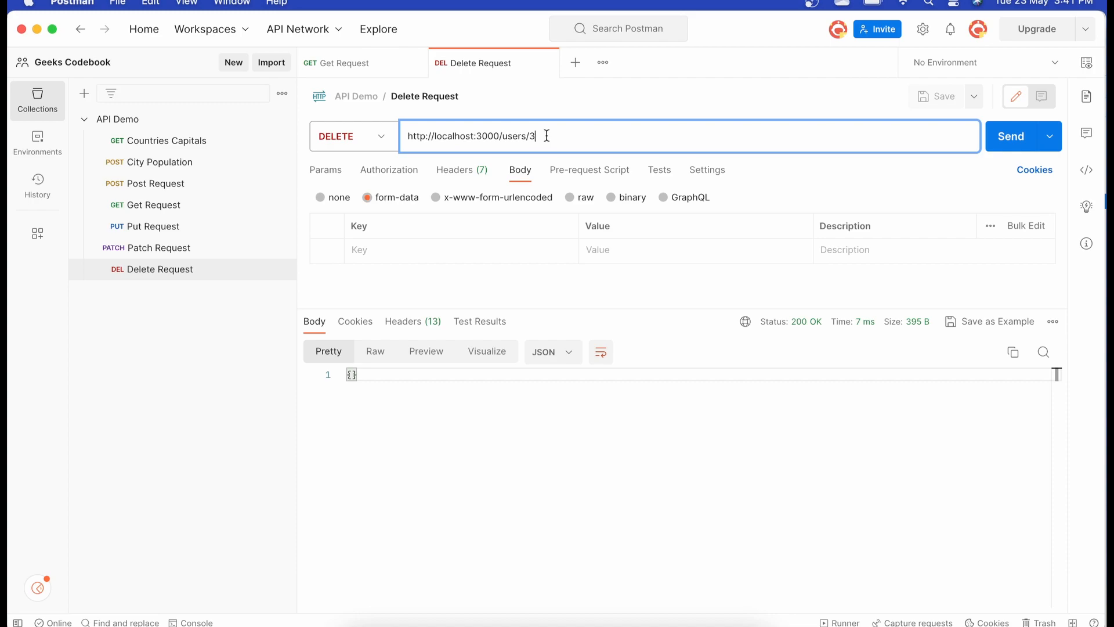
mouse_move(393, 141)
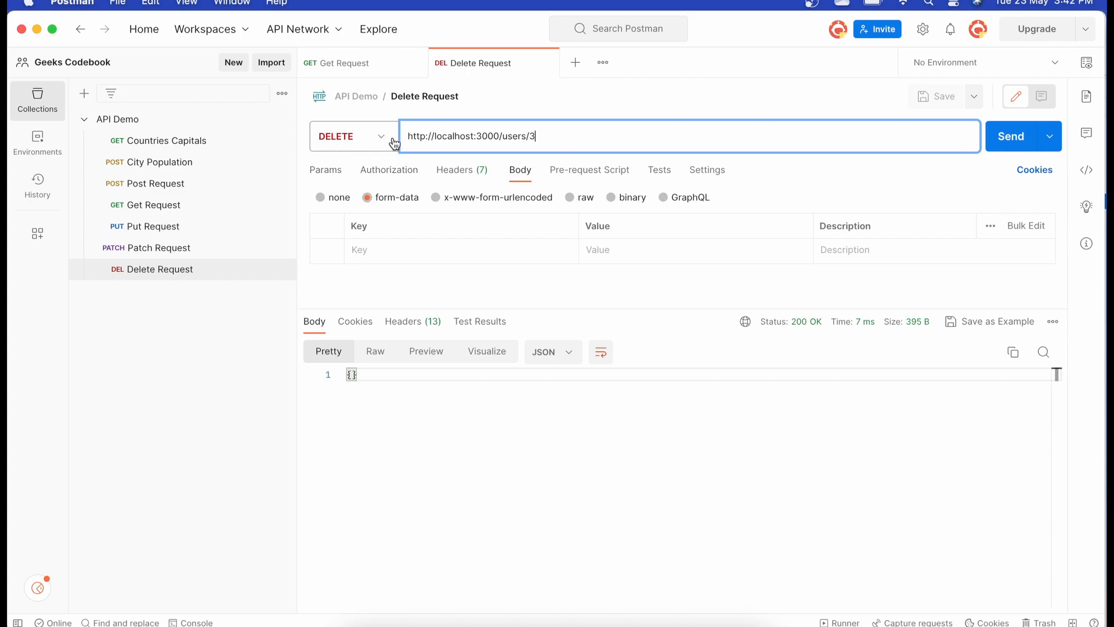
Send the DELETE request for localhost:3000/users/3 with DELETE confirmed as the method
left_click(352, 136)
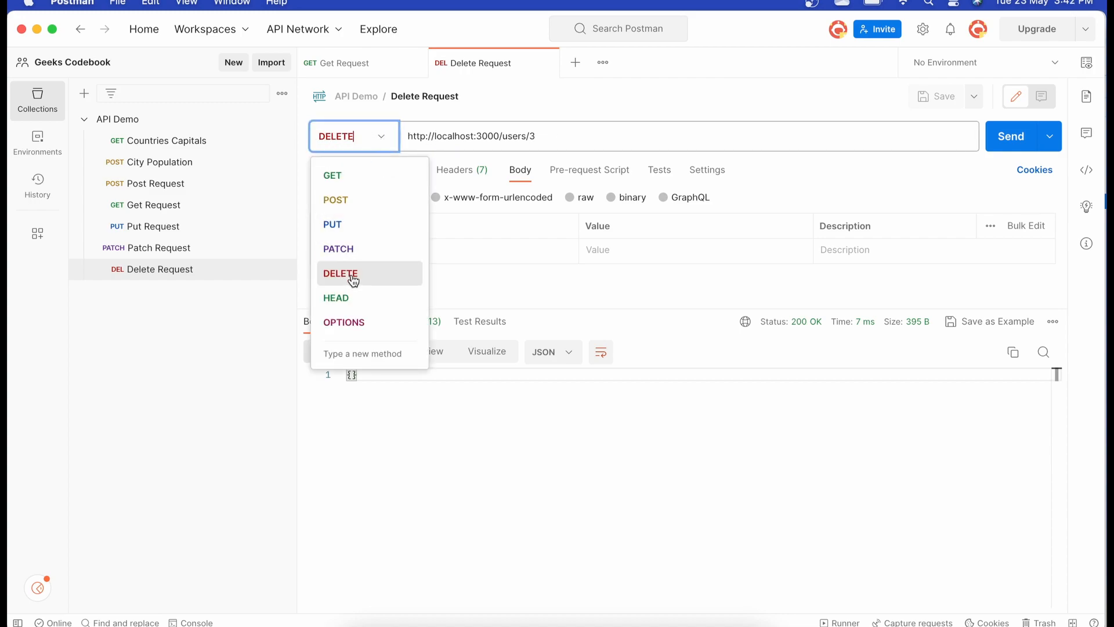
left_click(339, 273)
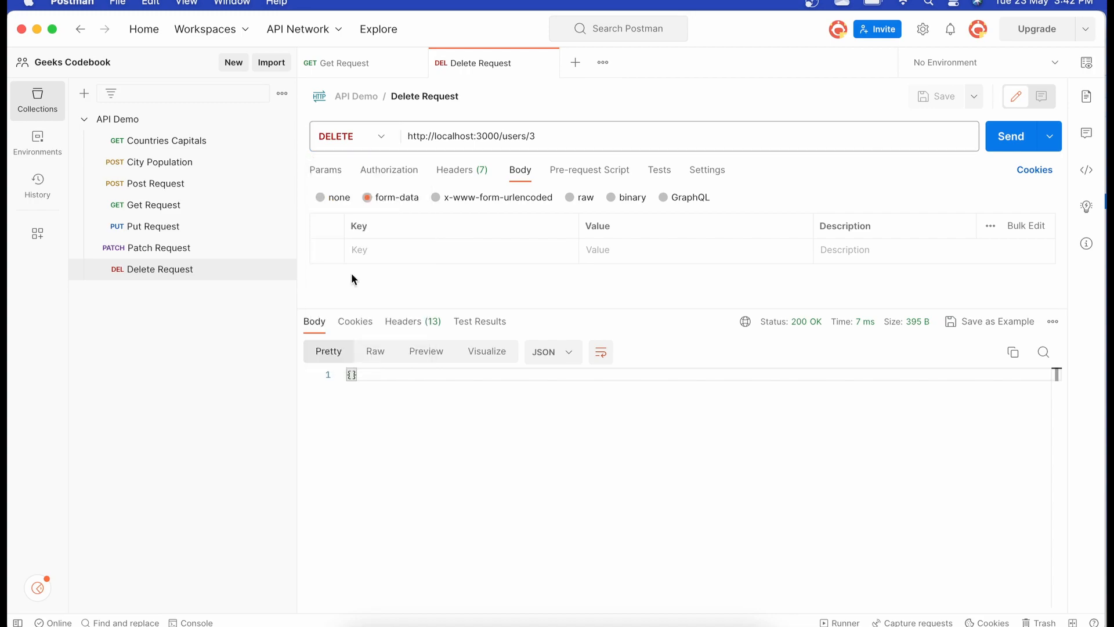
left_click(540, 136)
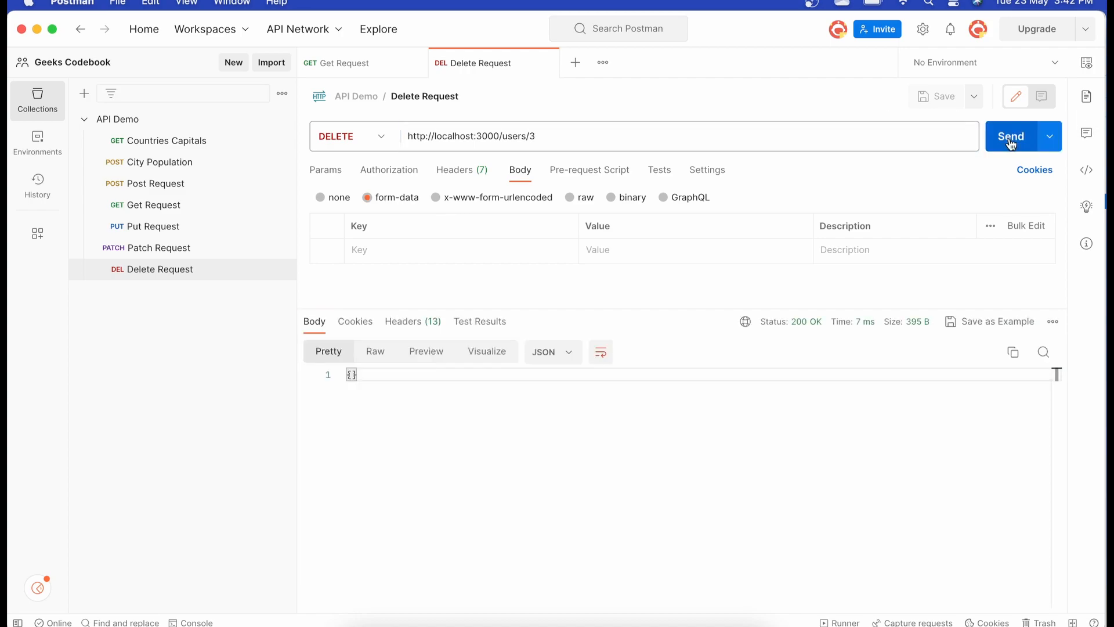
mouse_move(365, 376)
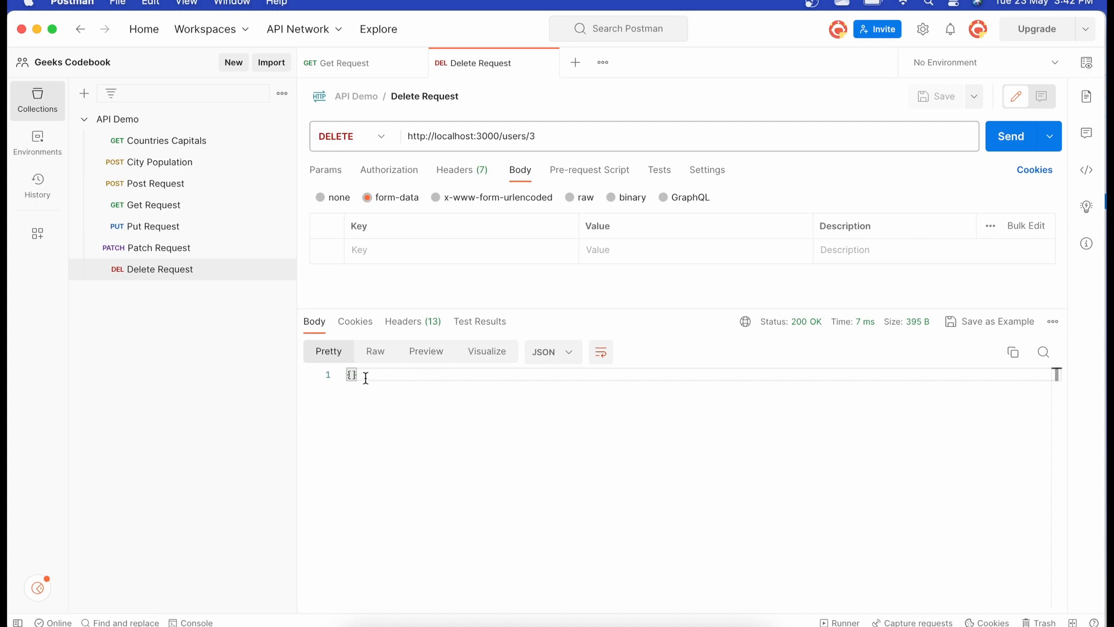
mouse_move(241, 182)
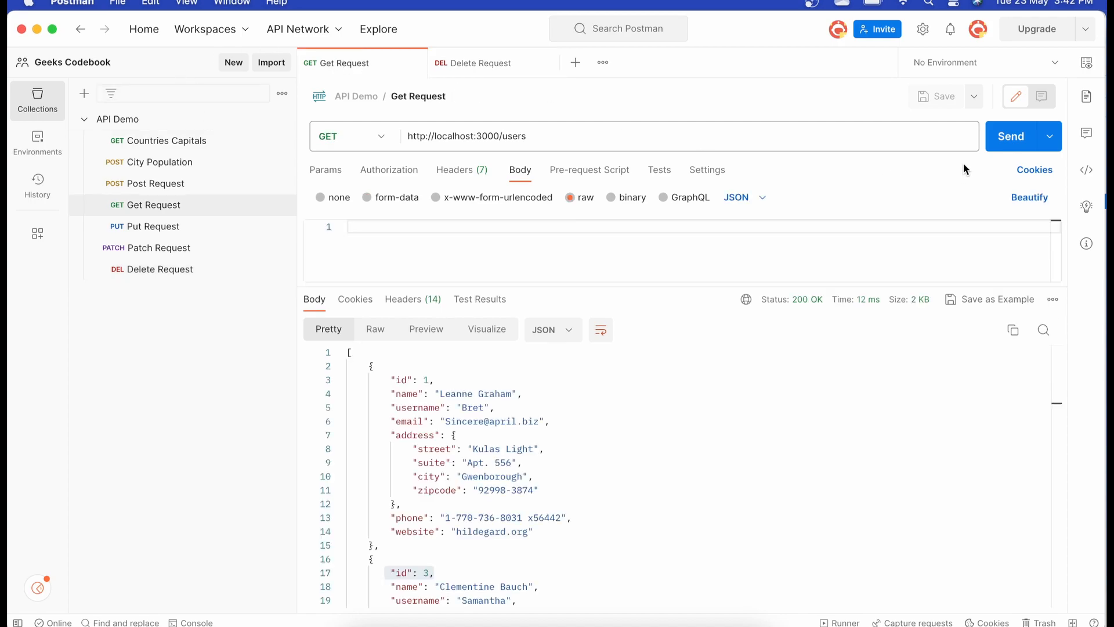
mouse_move(1011, 136)
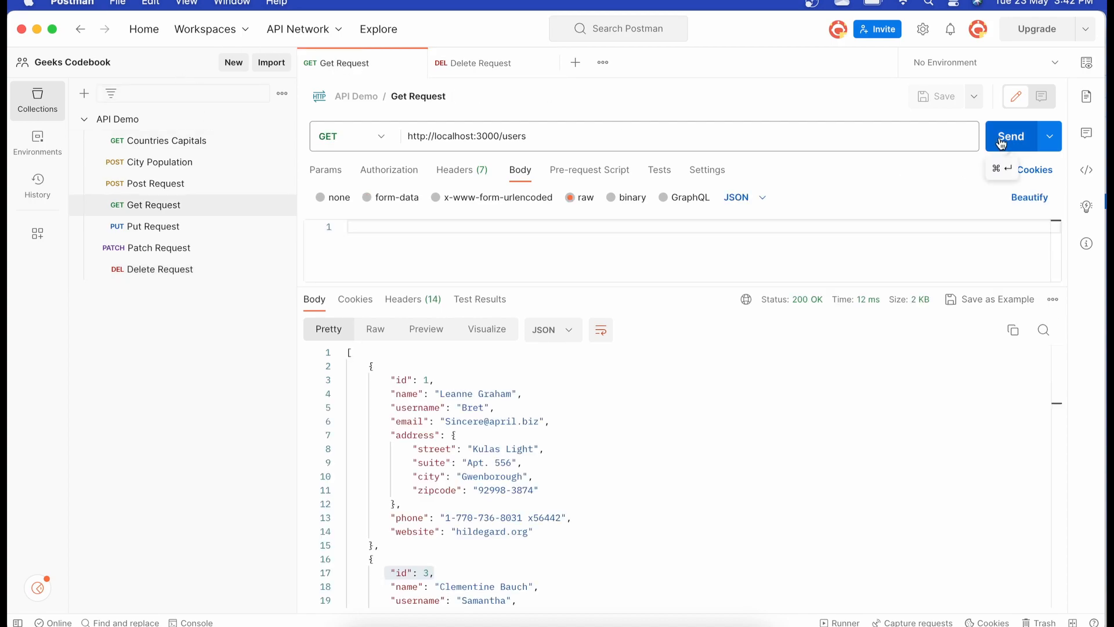
Resend GET /users and scroll the response to confirm user 3 is gone
left_click(1010, 136)
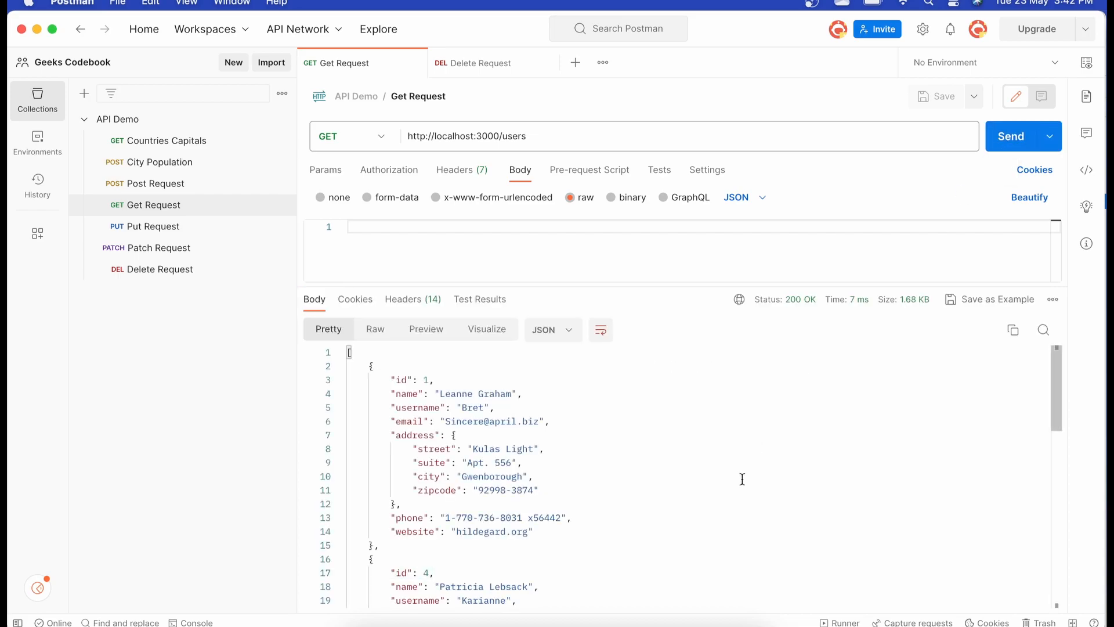
scroll("down", 3)
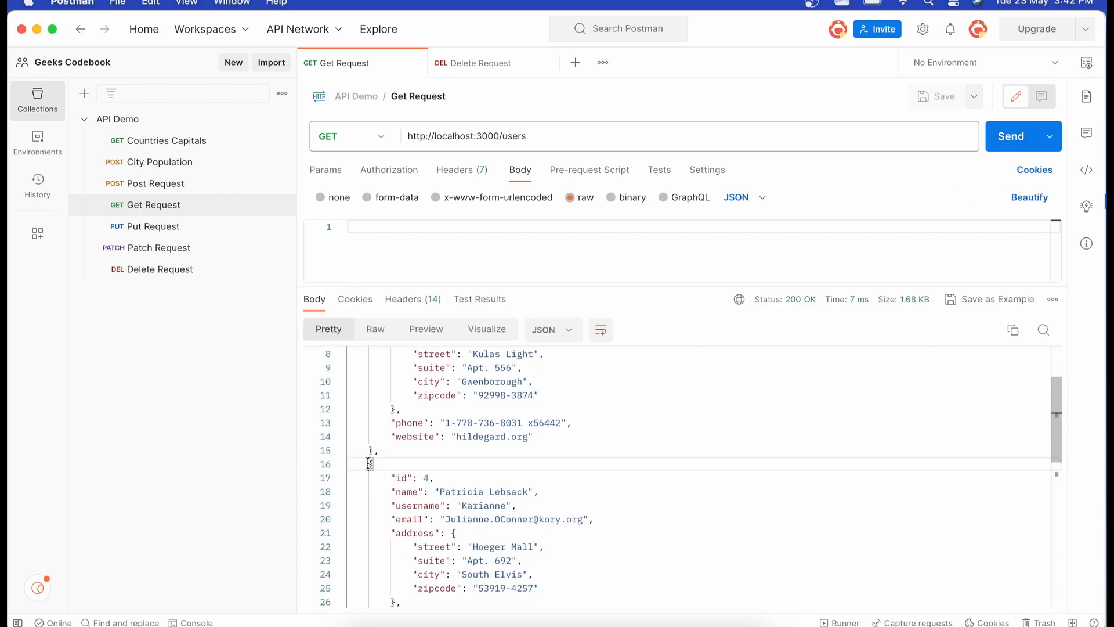
scroll("down", 3)
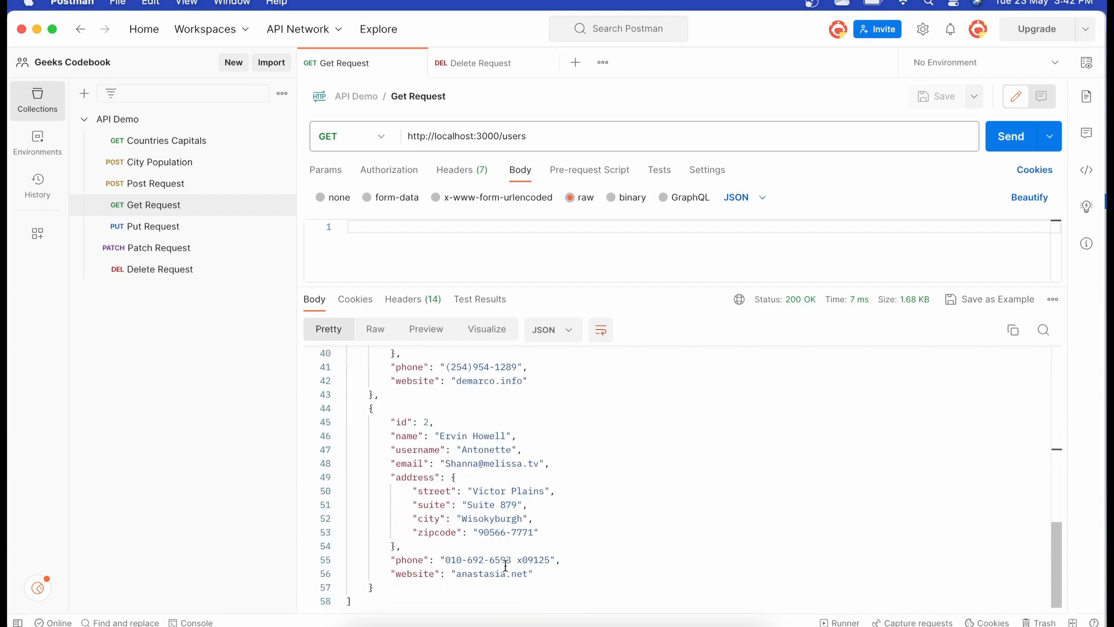
scroll("up", 3)
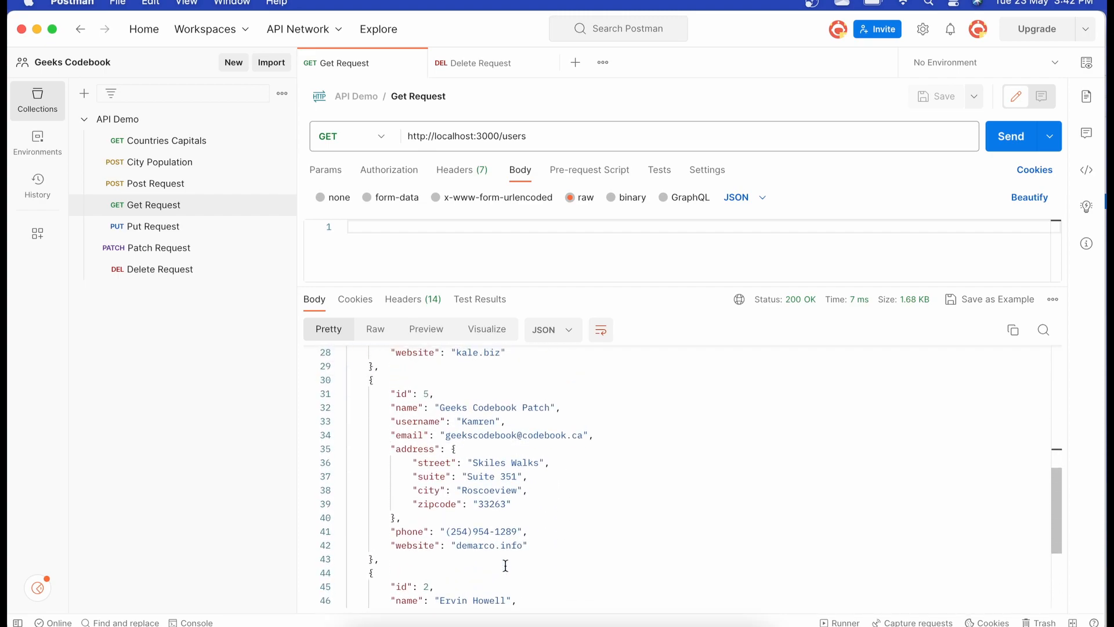
scroll("up", 3)
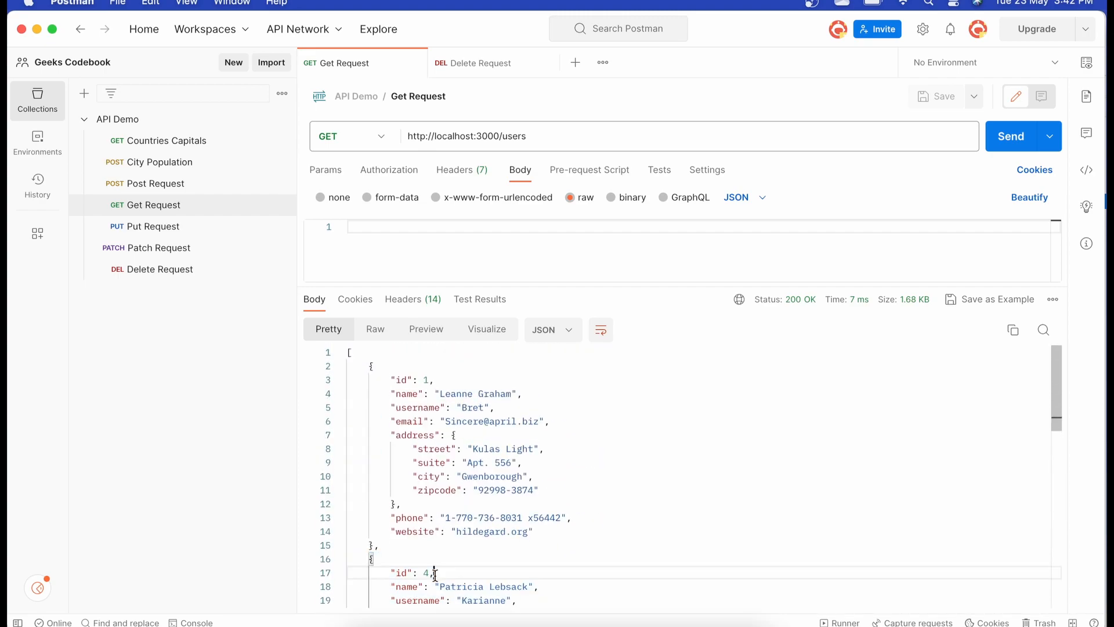
Change the DELETE URL to localhost:3000/users/4, then return to the GET users request
left_click(478, 62)
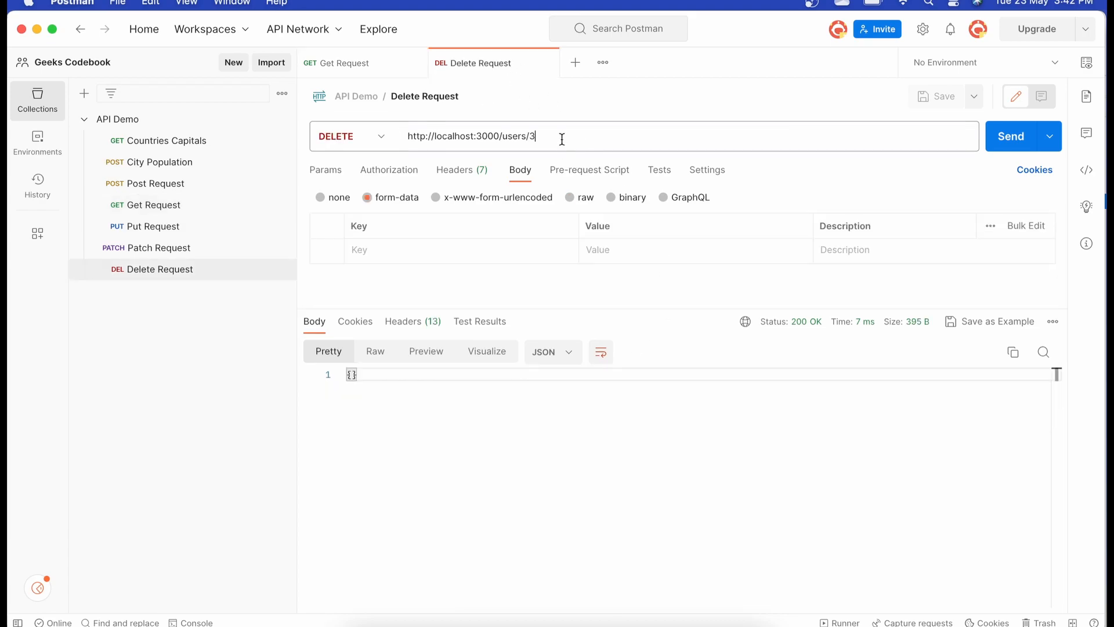
type("4")
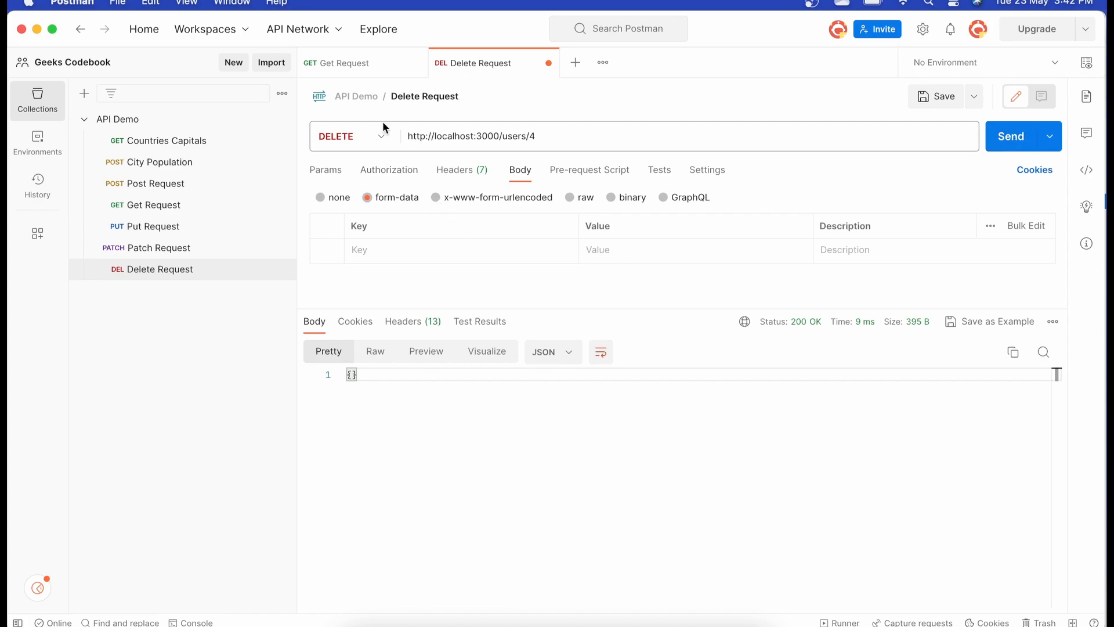
left_click(341, 62)
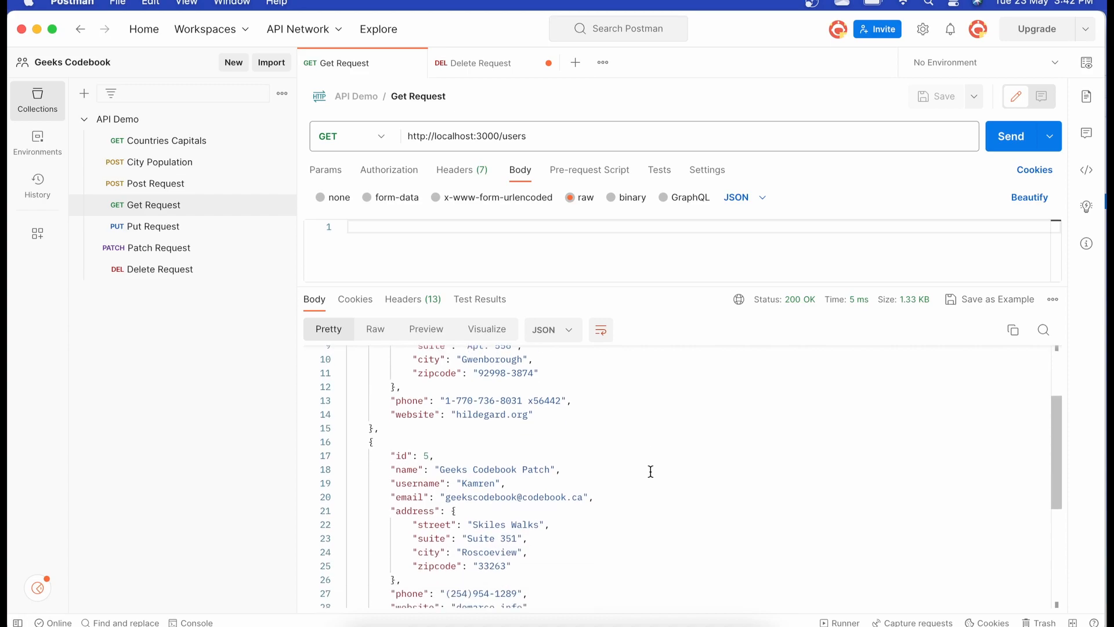
mouse_move(469, 461)
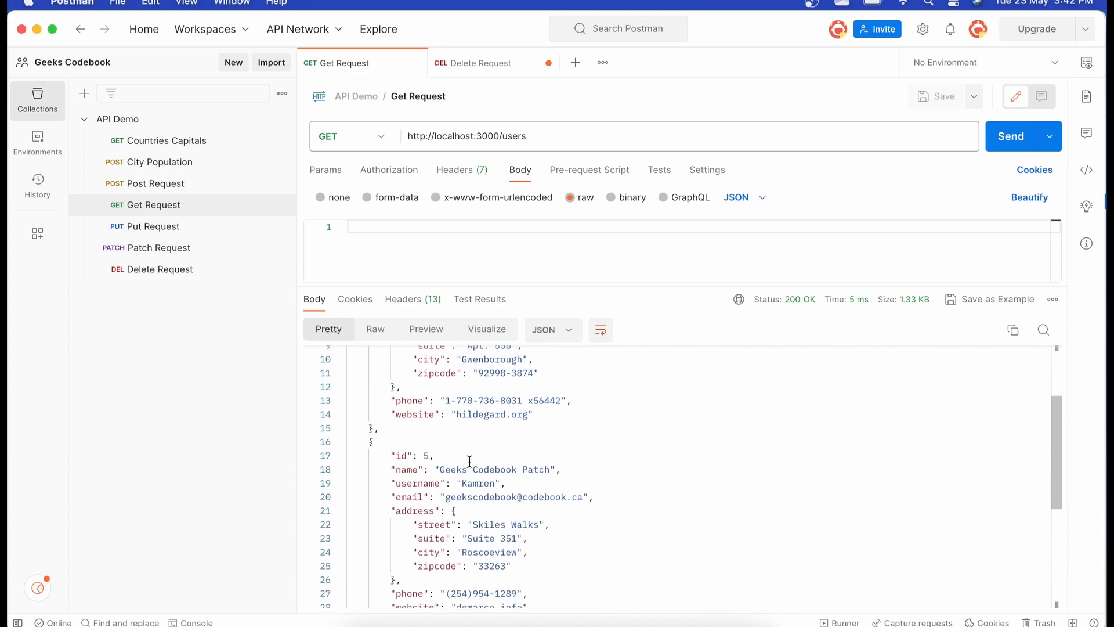
mouse_move(867, 491)
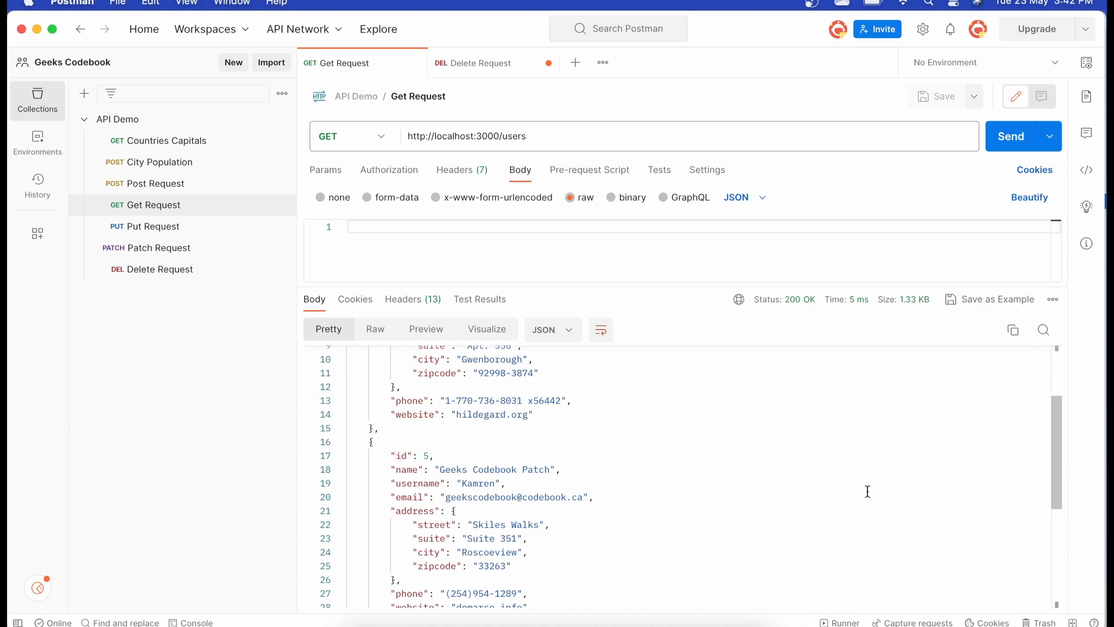
mouse_move(747, 445)
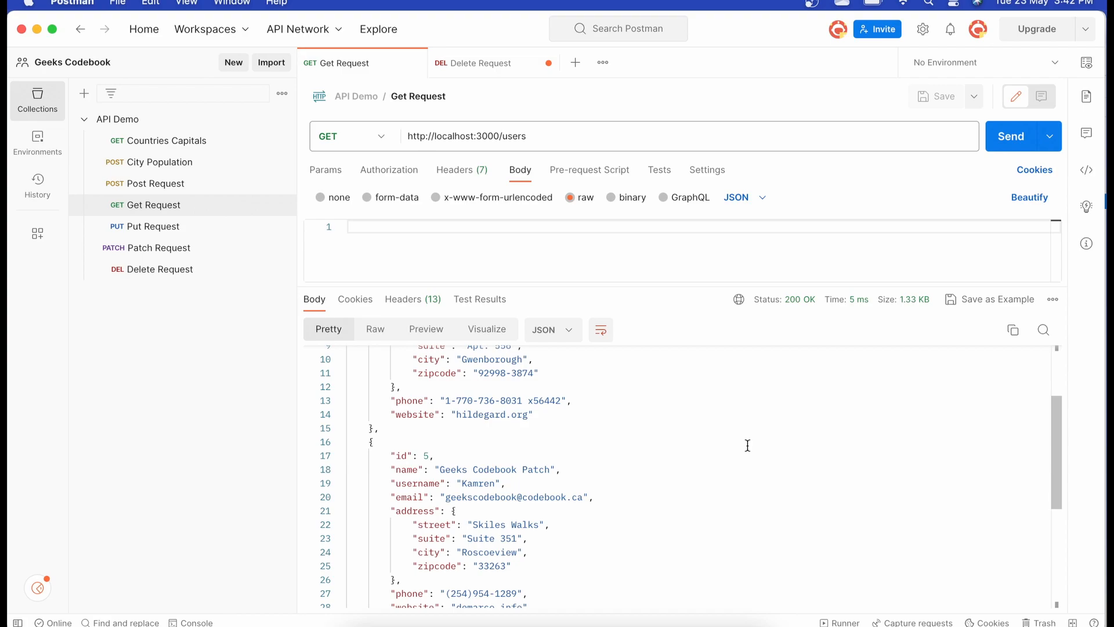
mouse_move(644, 403)
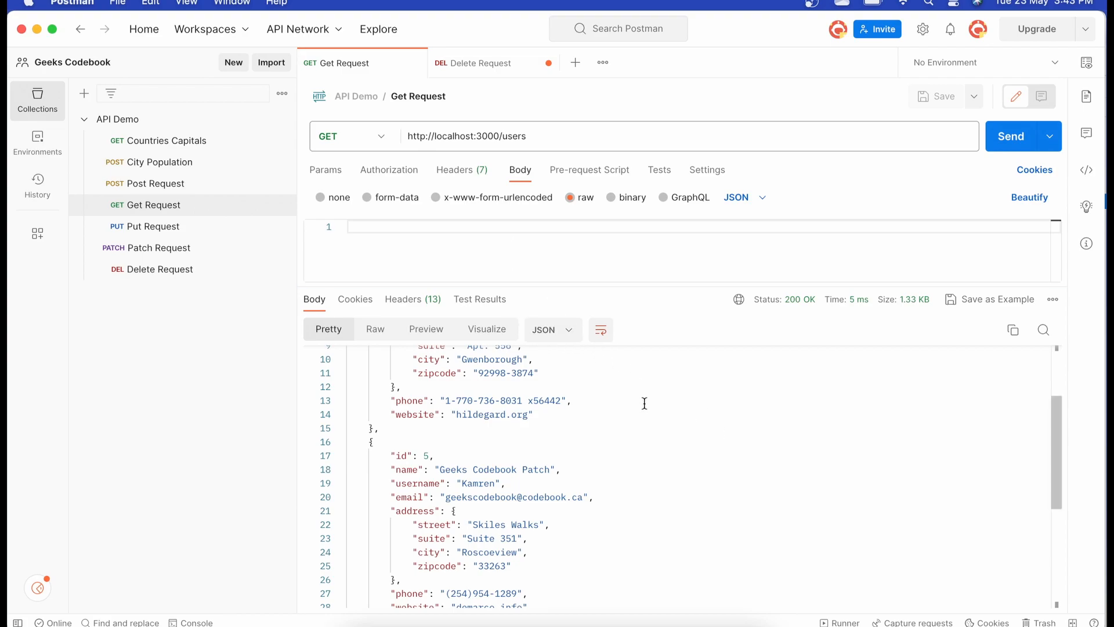
Return to the DELETE localhost:3000/users/4 request showing its 200 OK result
left_click(477, 63)
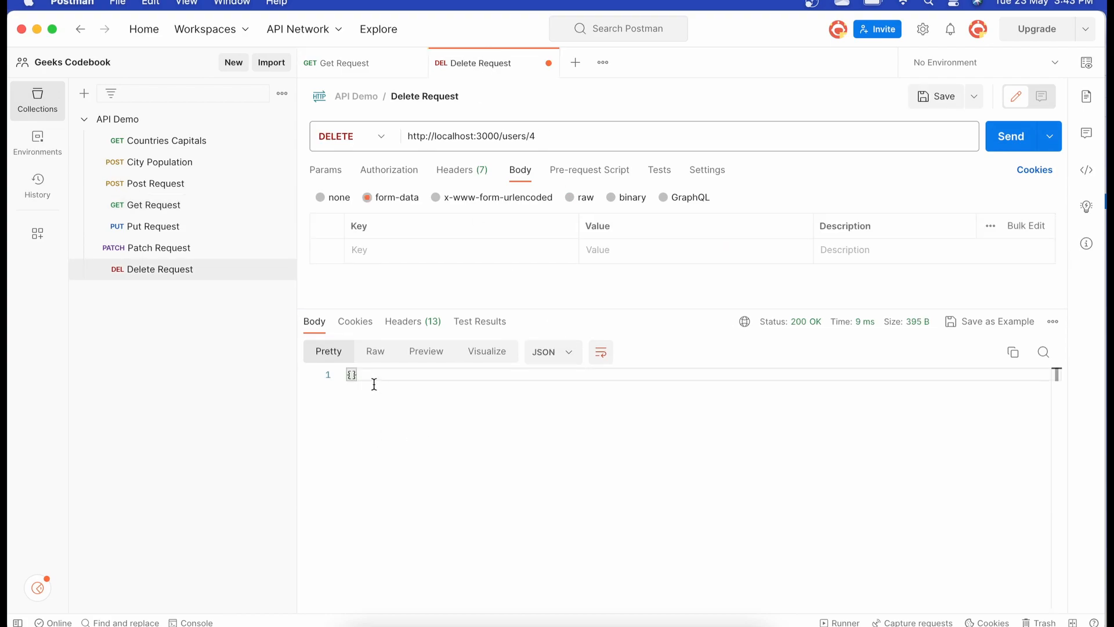
mouse_move(788, 320)
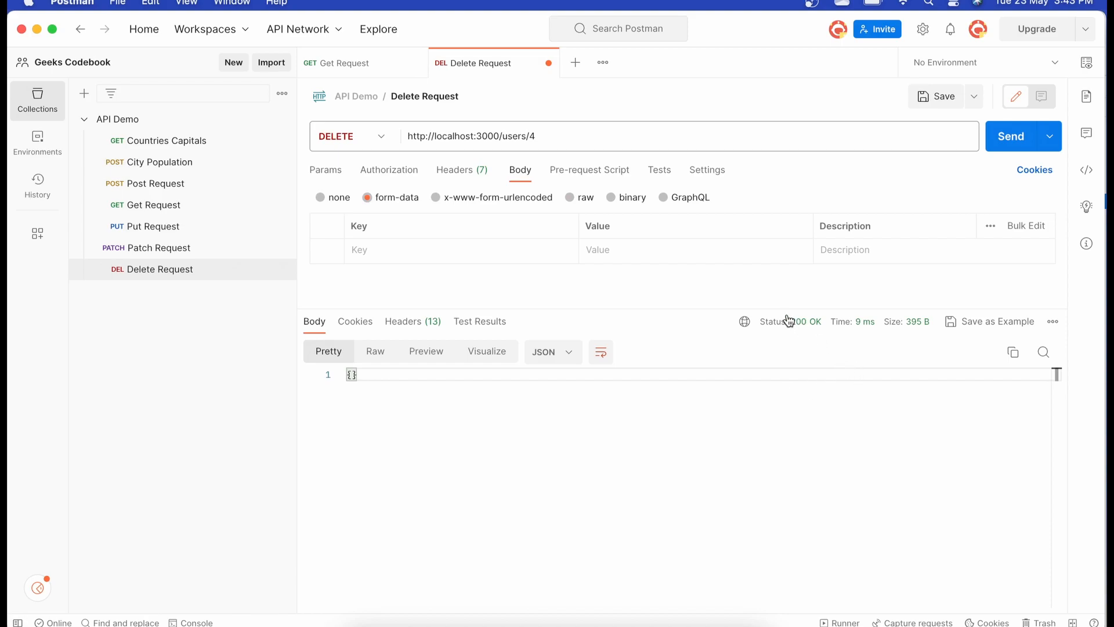
mouse_move(804, 321)
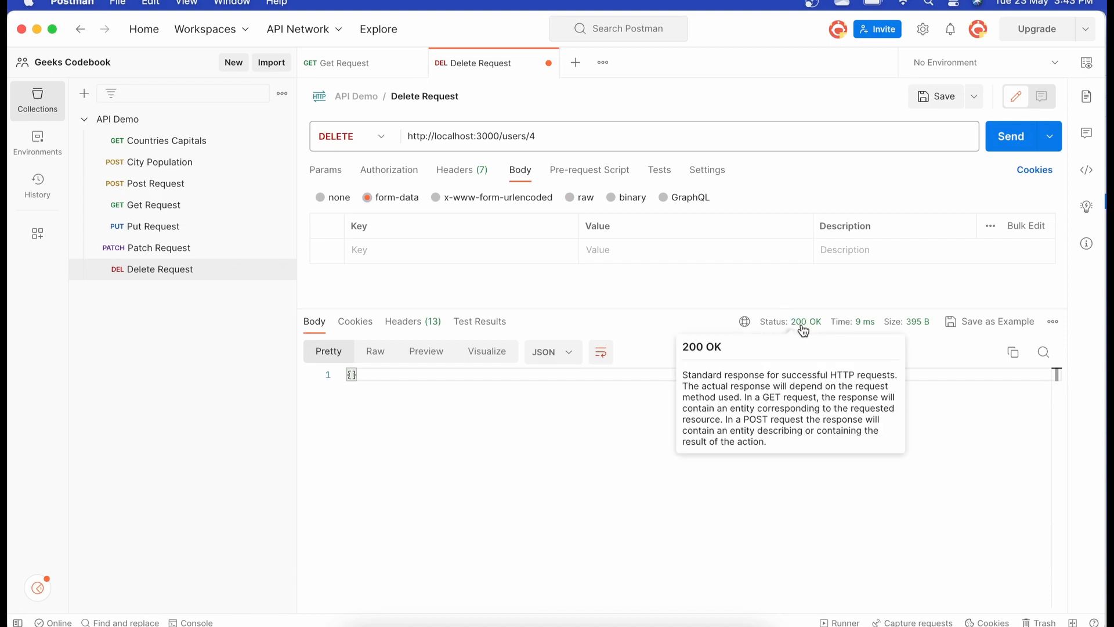